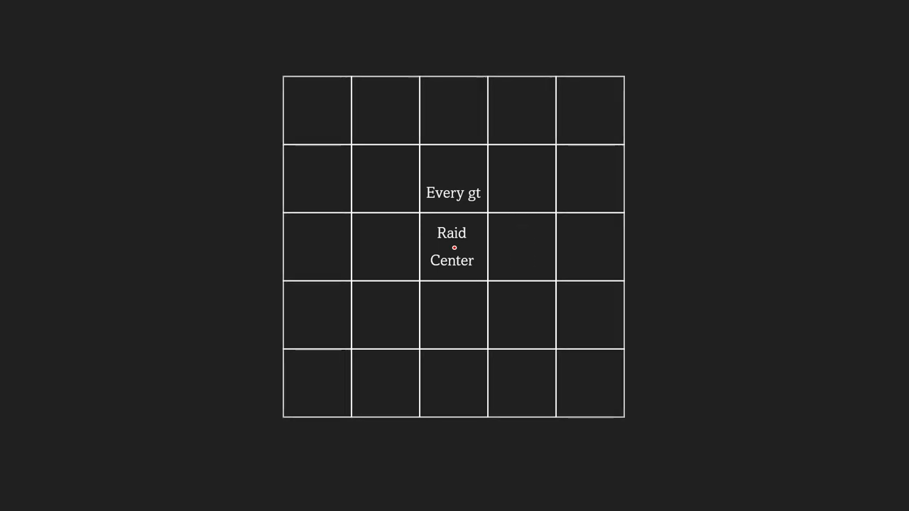
pyautogui.click(589, 247)
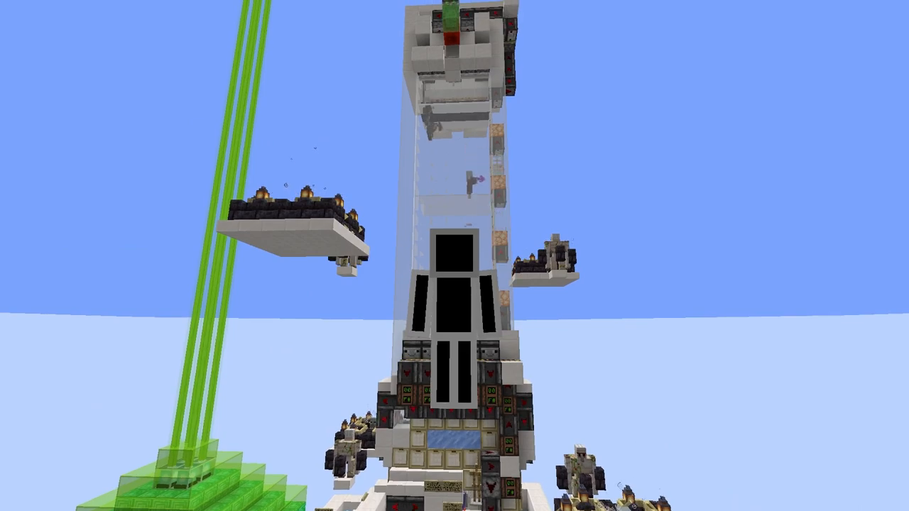
pyautogui.moveTo(454, 255)
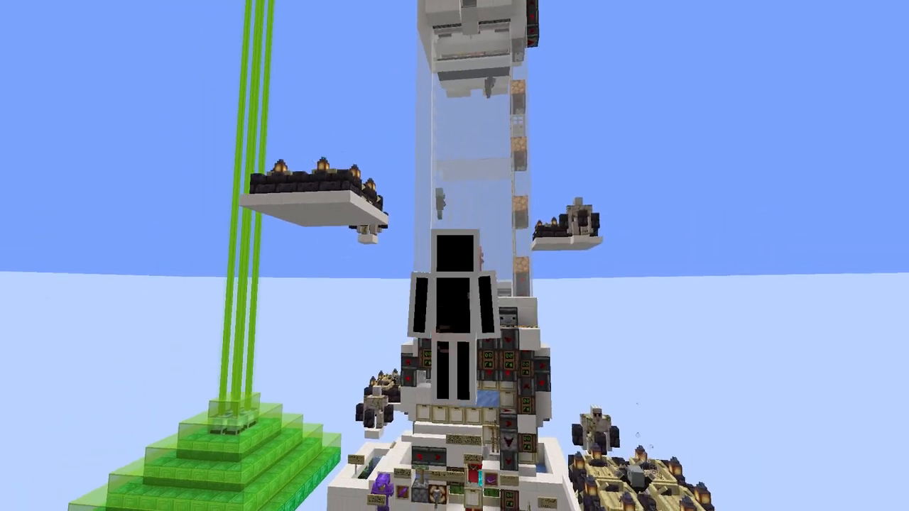